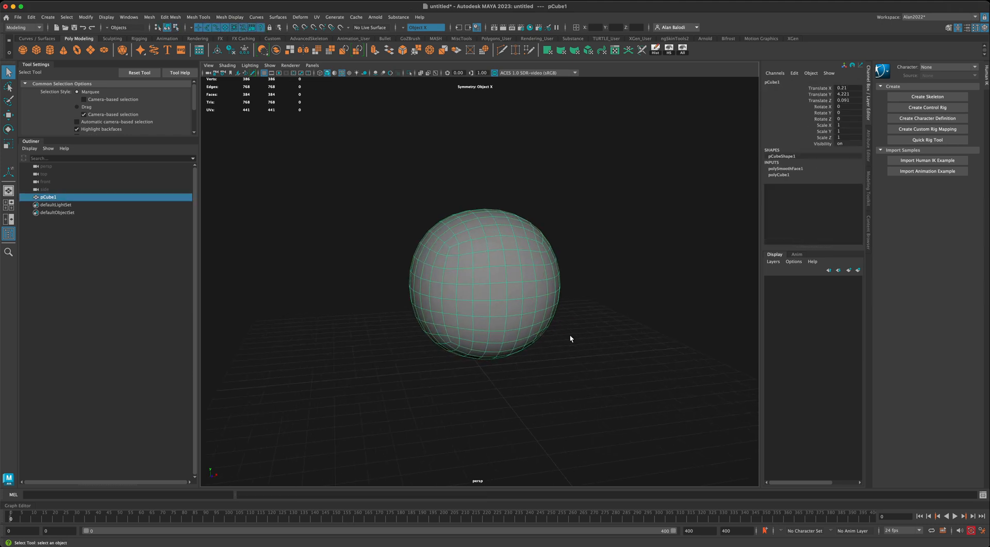
Open the Deform menu with the sphere selected.
left_click(300, 17)
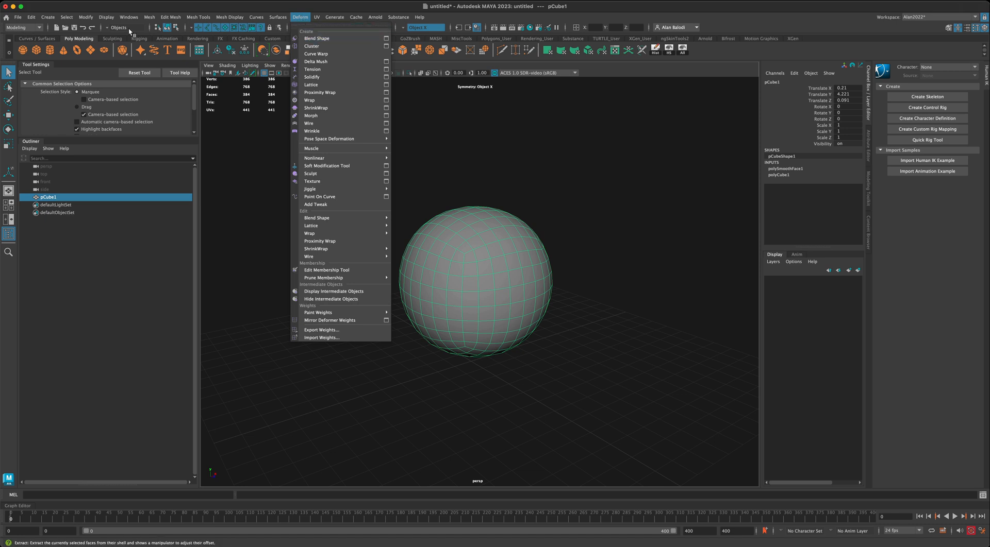
mouse_move(311, 131)
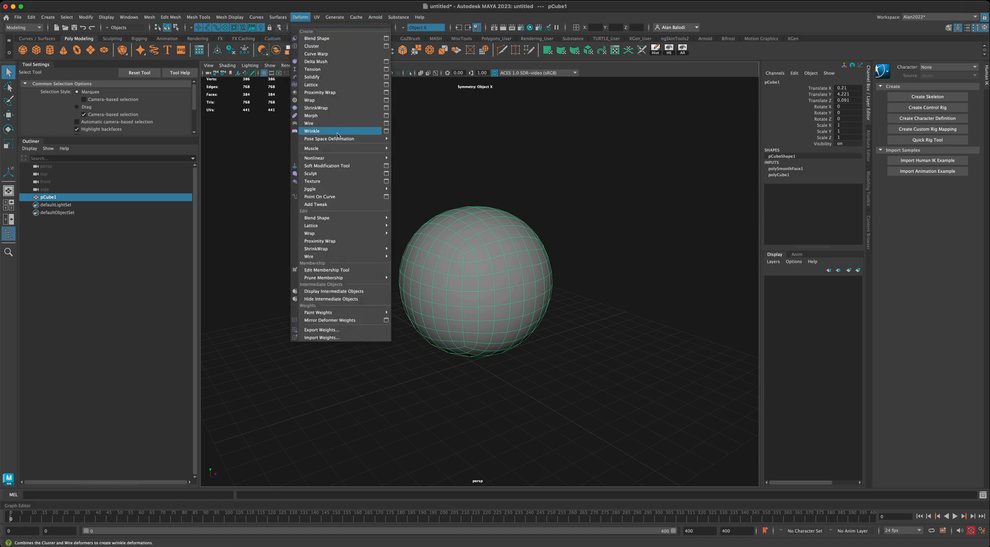
left_click(313, 182)
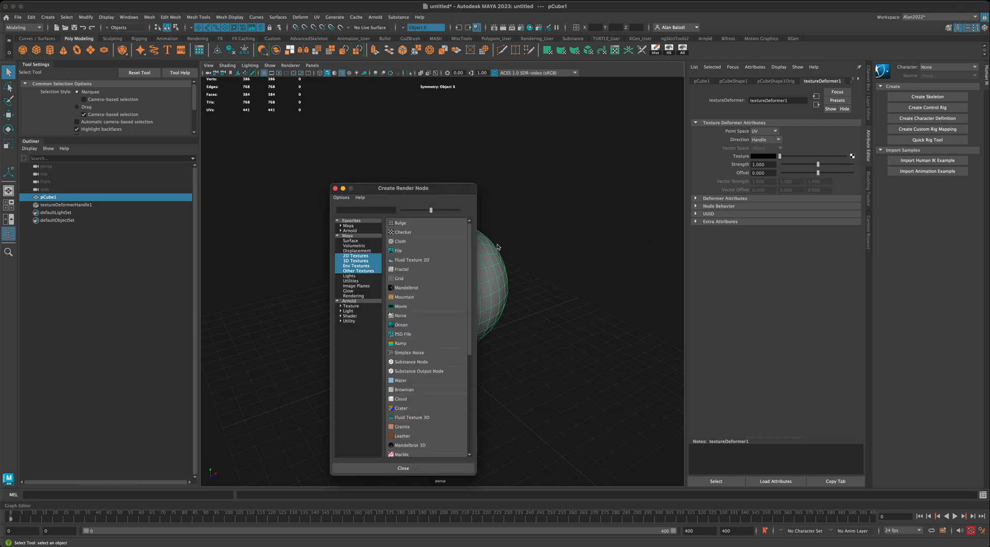
Drive the texture deformer with a Noise texture, pushing along normals at strength 1.348.
left_click(400, 316)
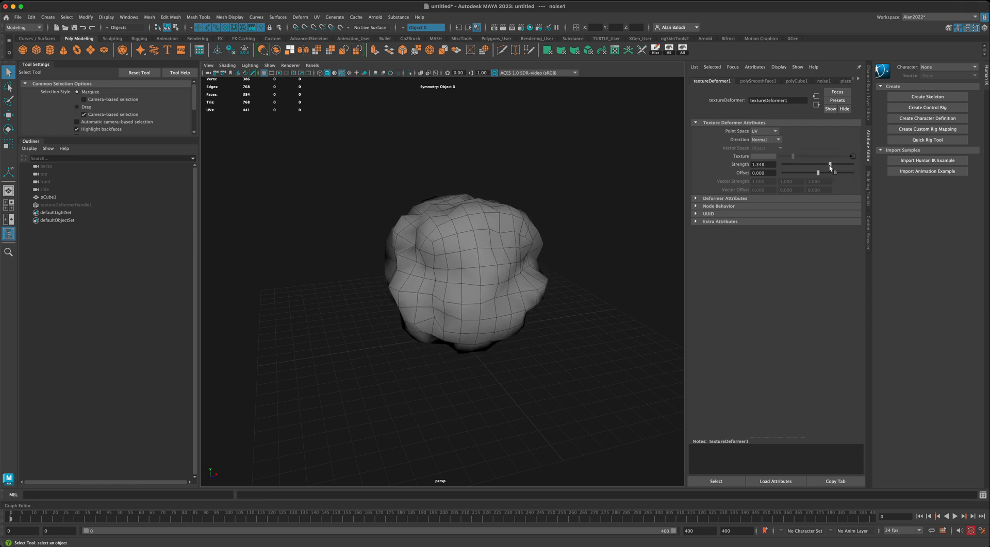
Switch the Attribute Editor to the noise1 tab to edit the Noise Attributes.
left_click(824, 81)
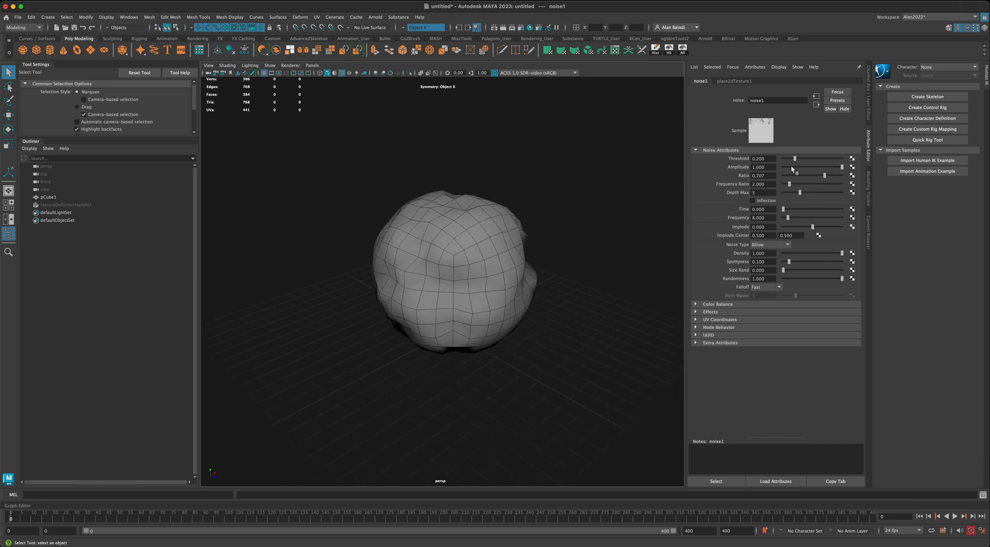